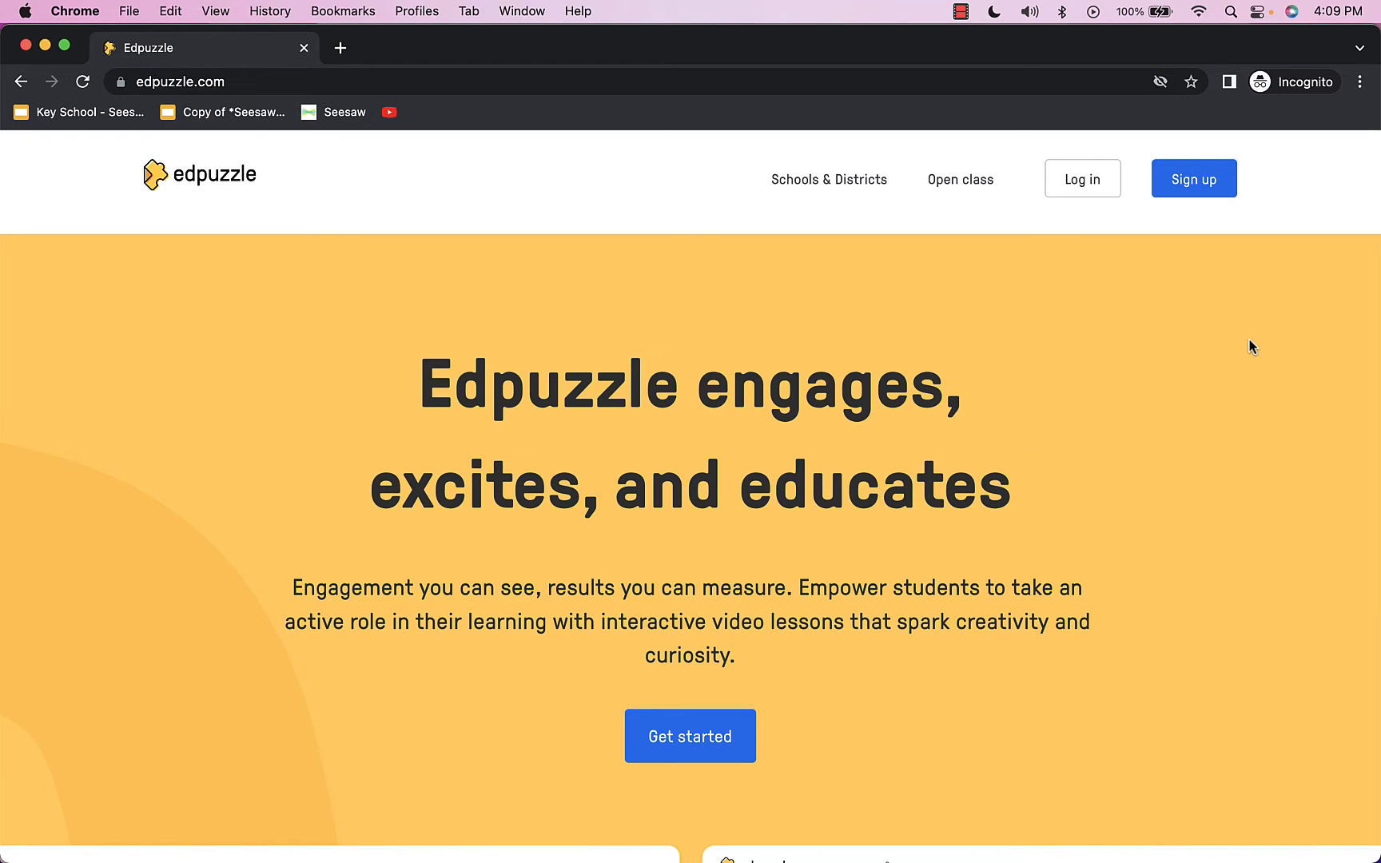
- Begin Edpuzzle sign-up and choose the I'm a Teacher account type
left_click(1193, 177)
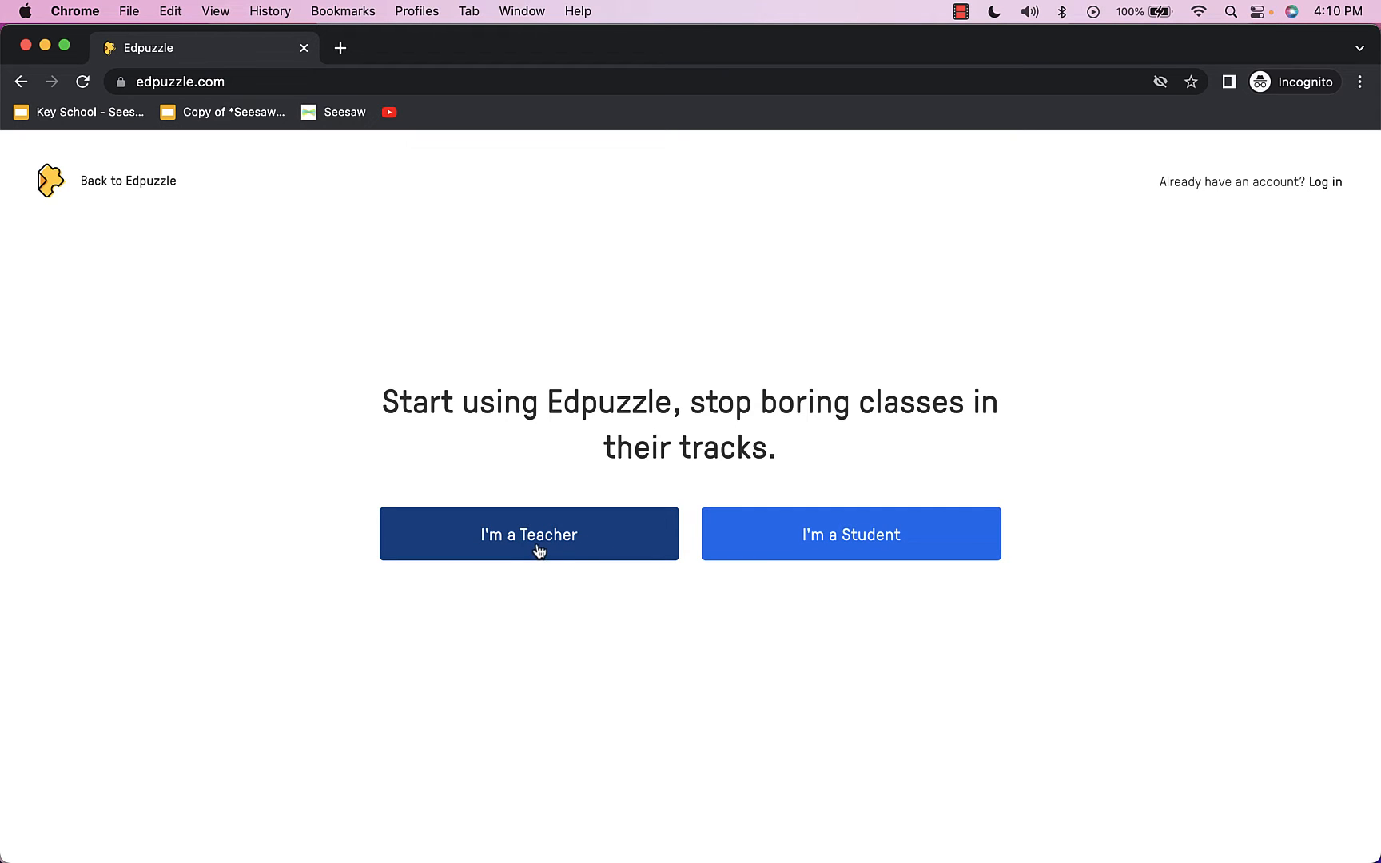
left_click(529, 534)
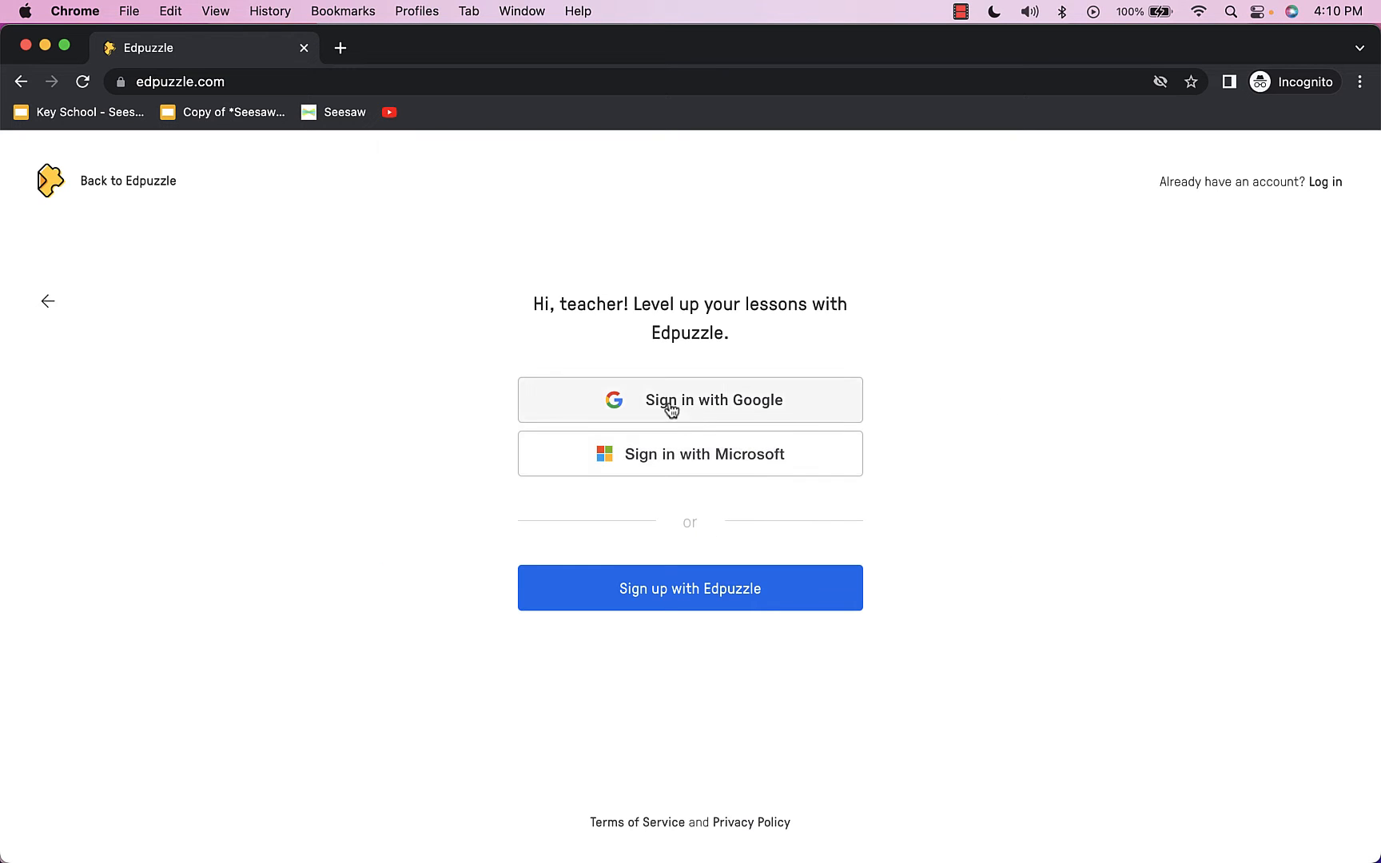
- Choose Sign in with Google, bringing up the Google Accounts popup for Edpuzzle
left_click(689, 400)
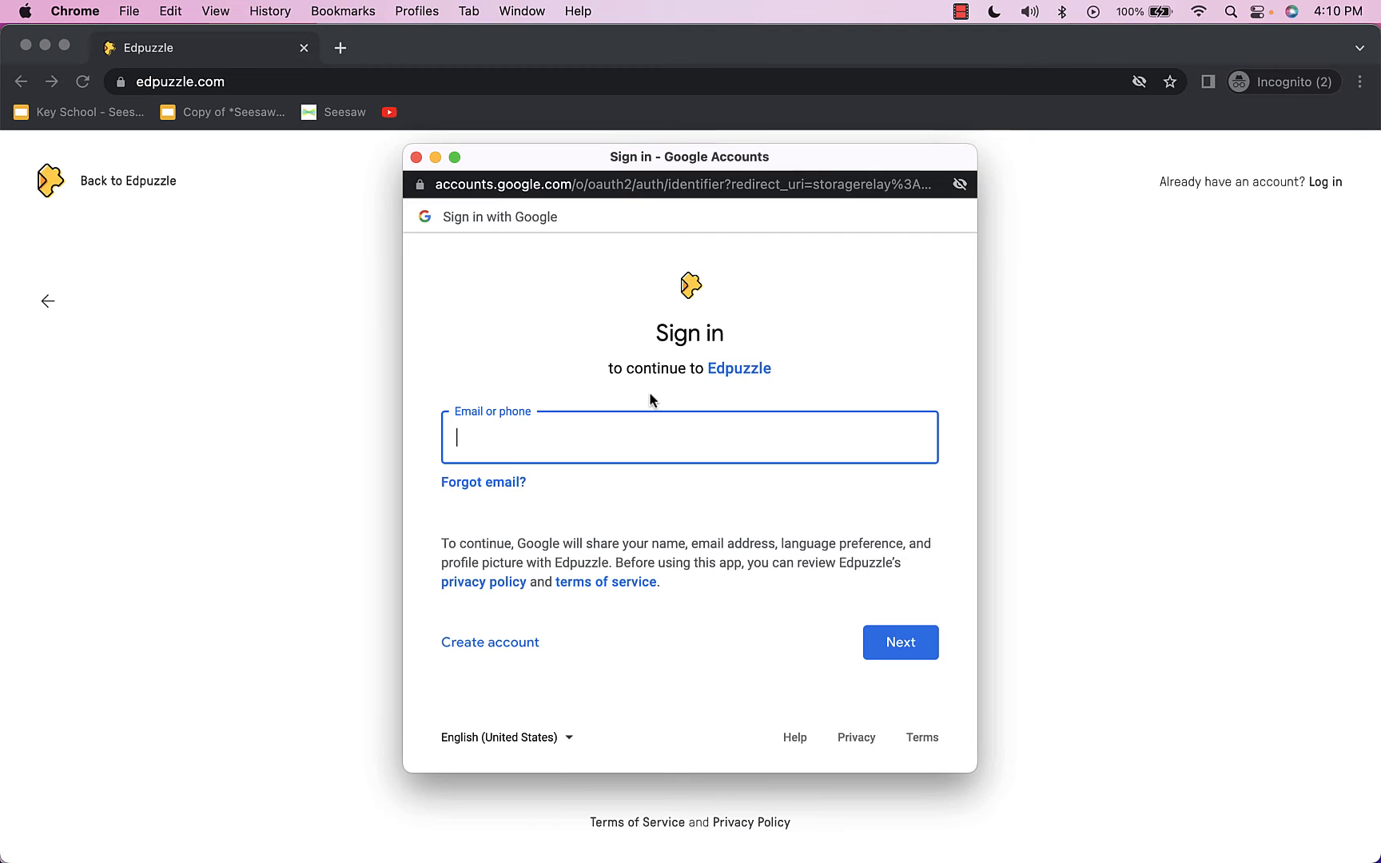
mouse_move(489, 442)
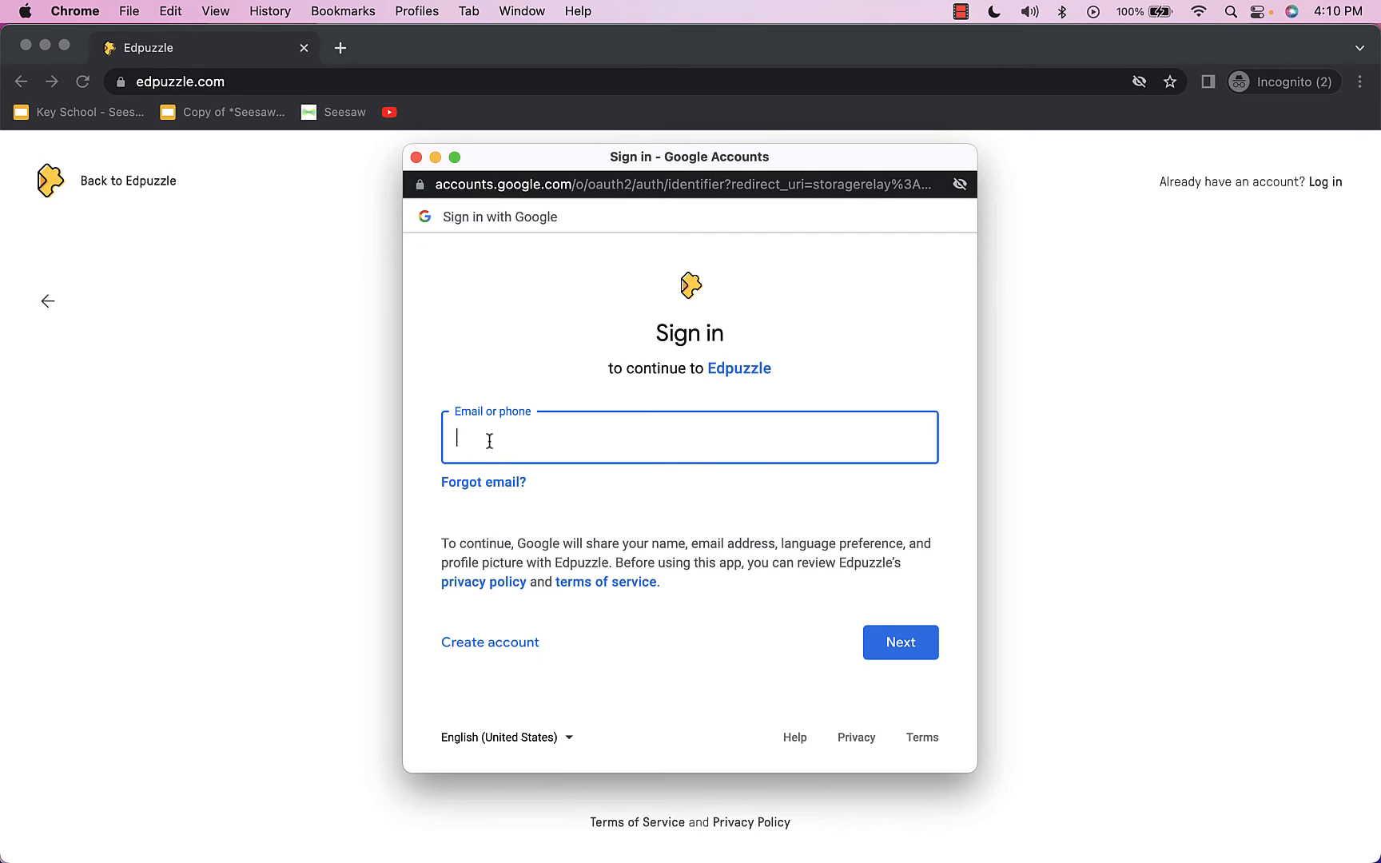
mouse_move(491, 451)
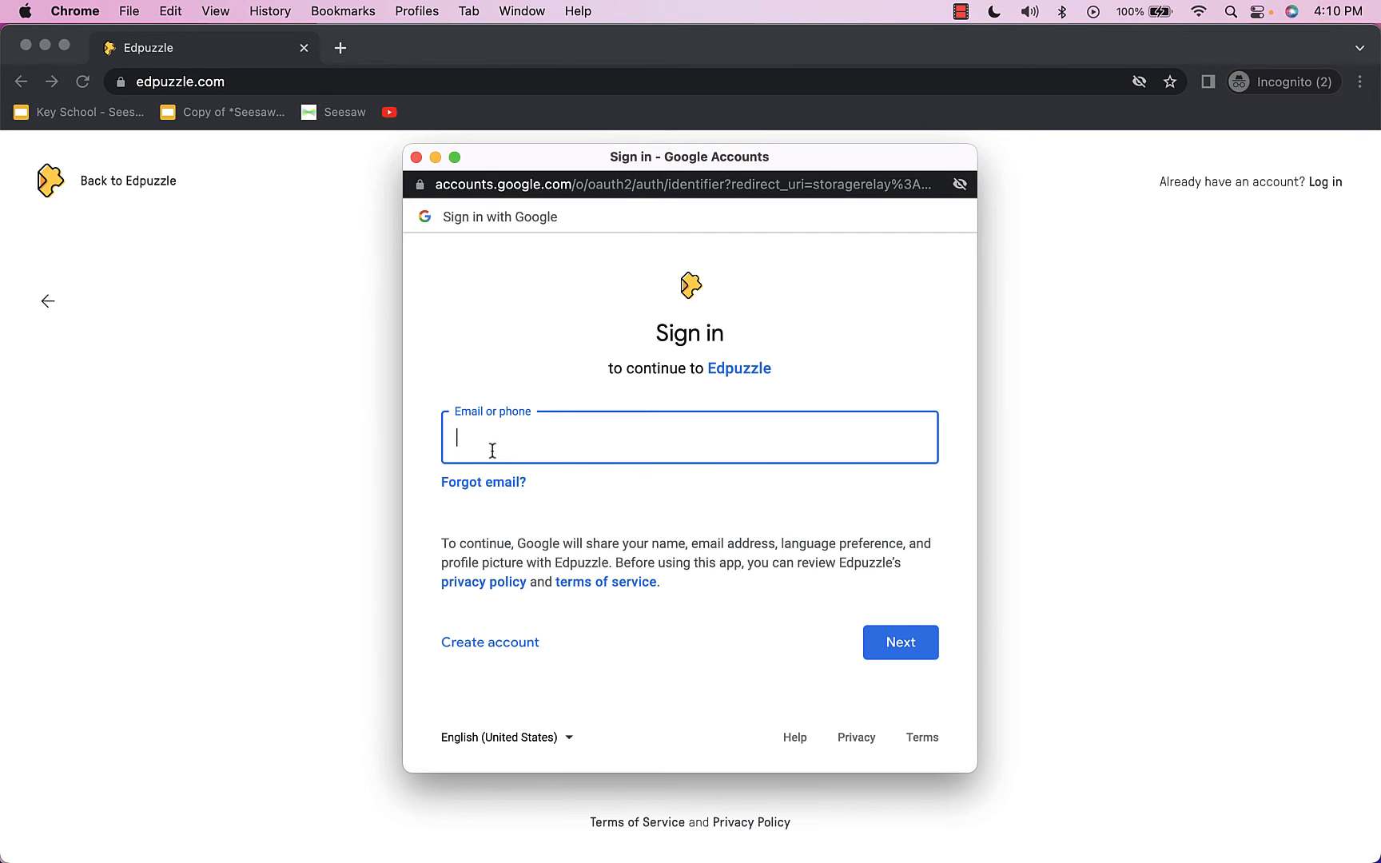